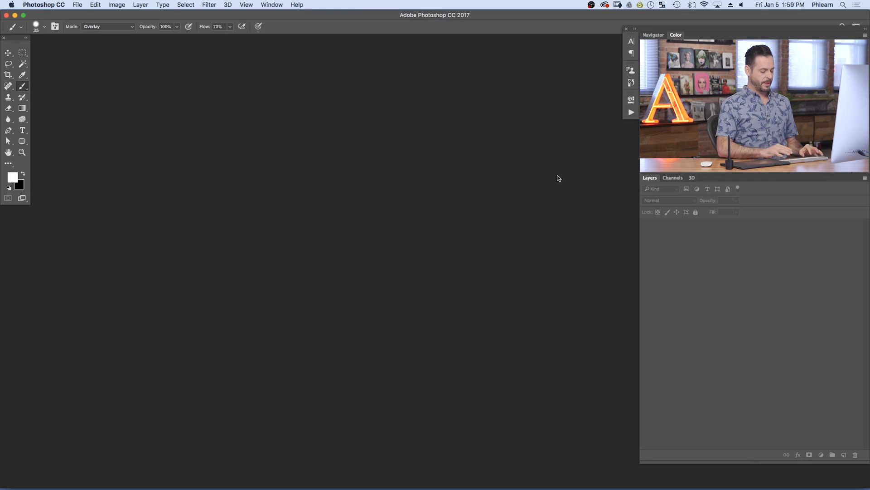
Create a new blank document sized 1920 by 1080 pixels.
key(cmd+n)
text(1920)
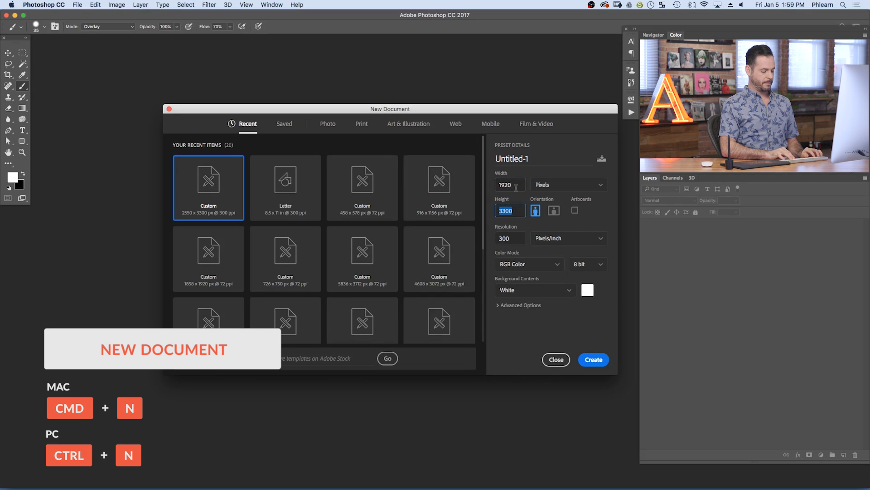
text(1080)
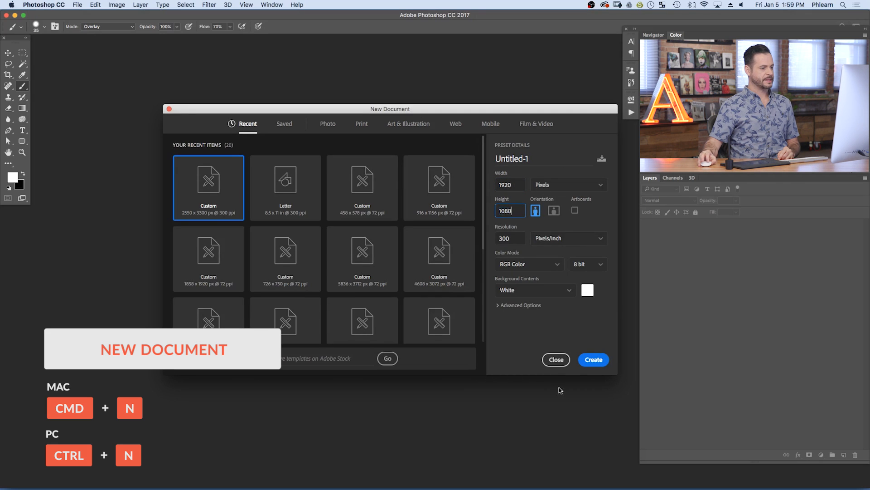
click(593, 359)
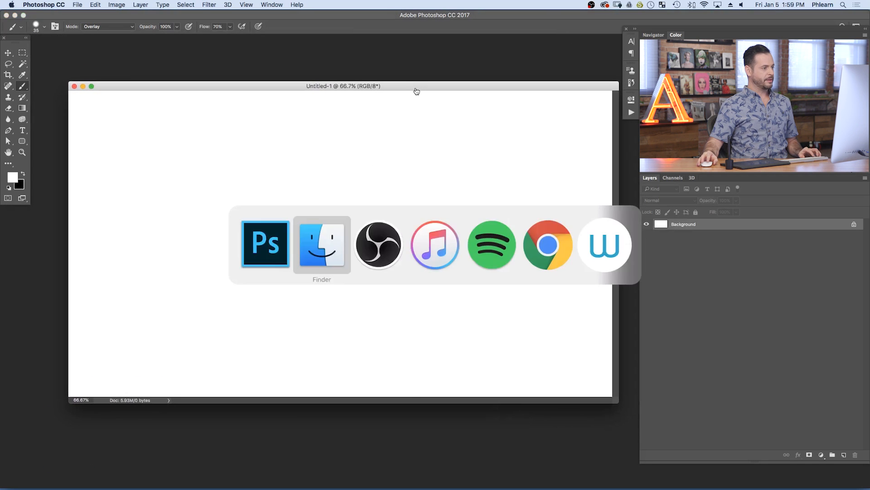
Drag the Angela Slow Mo and Sunrise Drone 2 MP4 clips from Finder onto the canvas as layers.
click(321, 244)
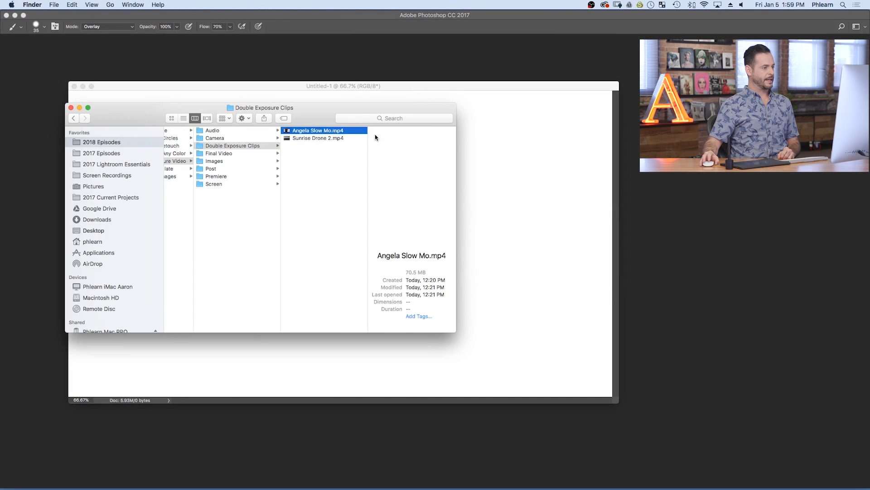
click(318, 138)
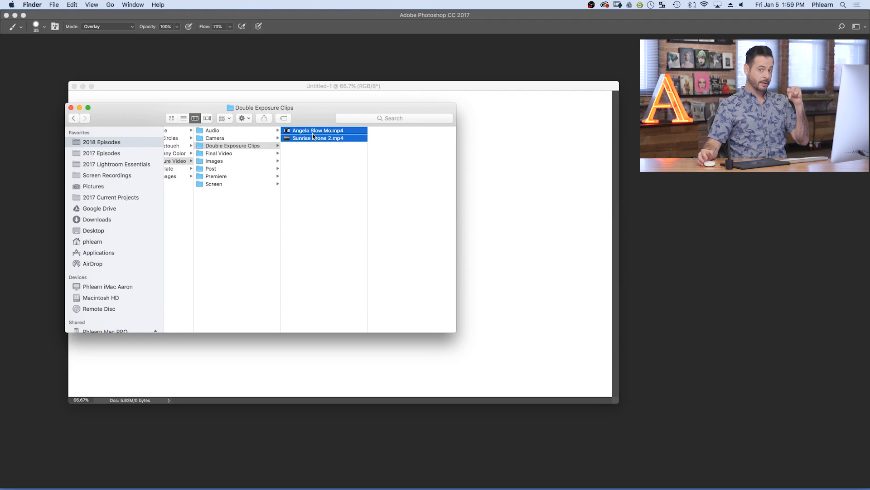
drag(316, 134, 395, 177)
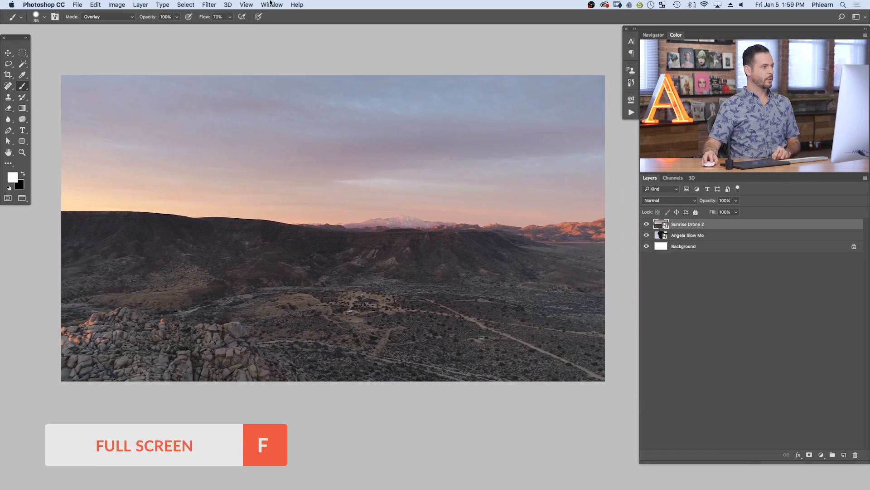
Show the Timeline panel and create a video timeline (not frame animation) for the two clips.
click(271, 5)
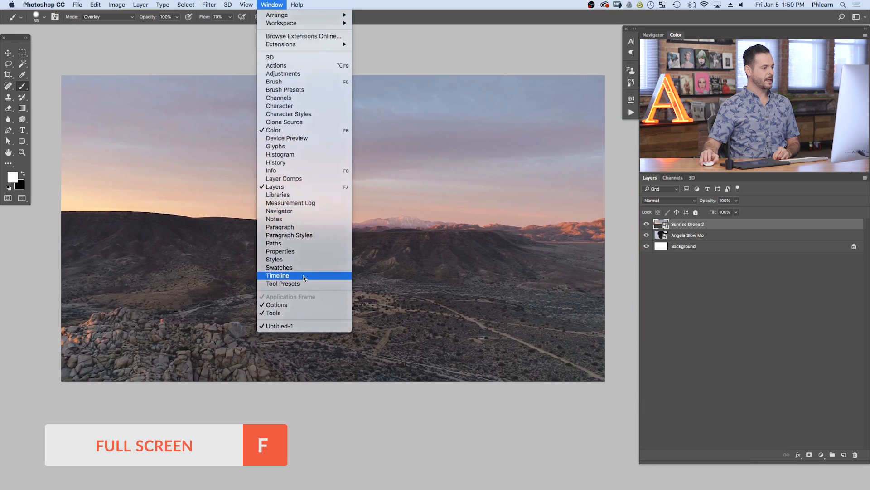
click(277, 275)
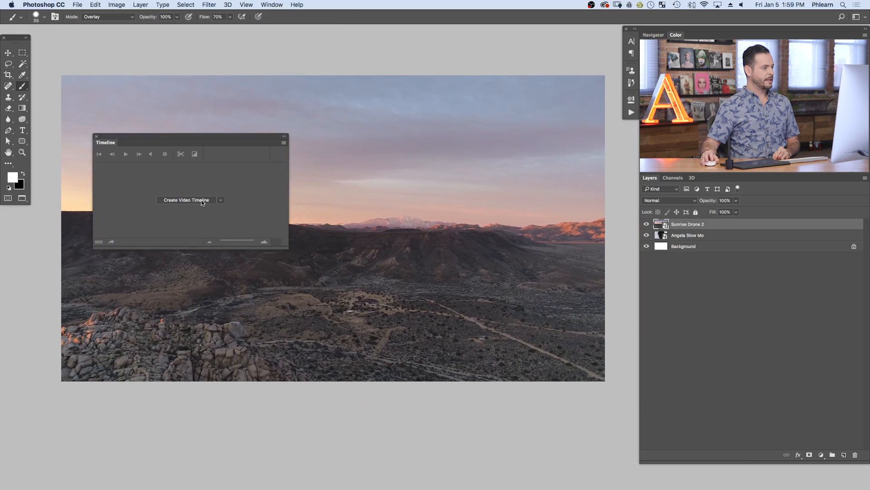
click(221, 199)
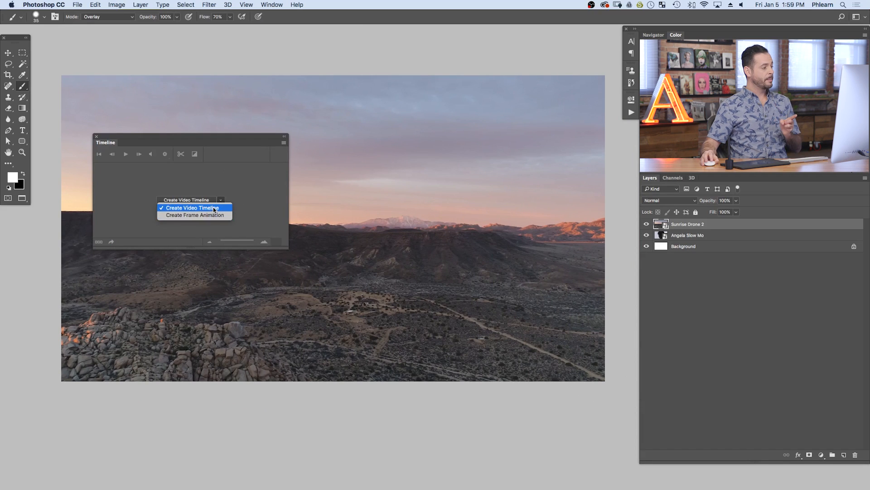
click(193, 207)
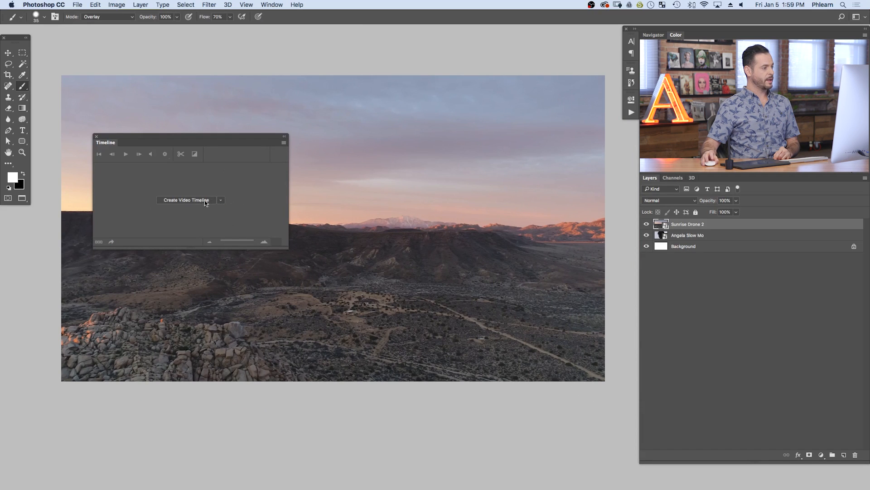
click(187, 199)
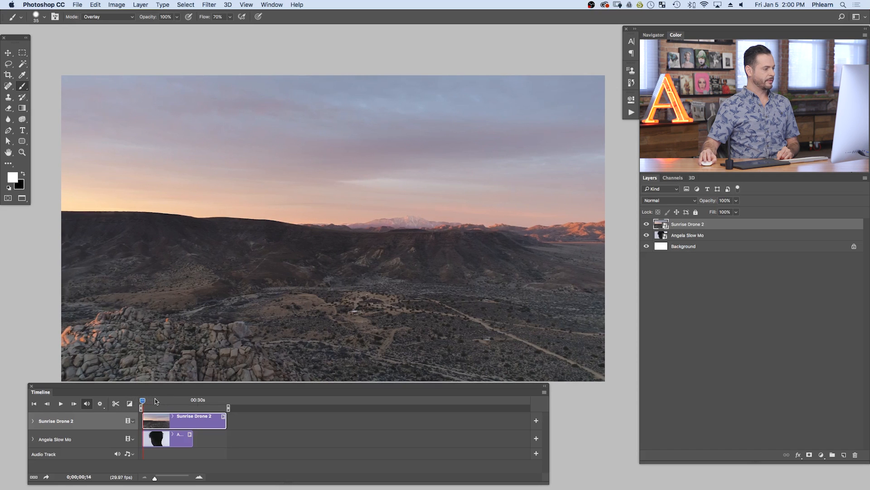
Scrub the playhead through the drone footage, then hide the Sunrise Drone 2 layer.
drag(143, 400, 155, 400)
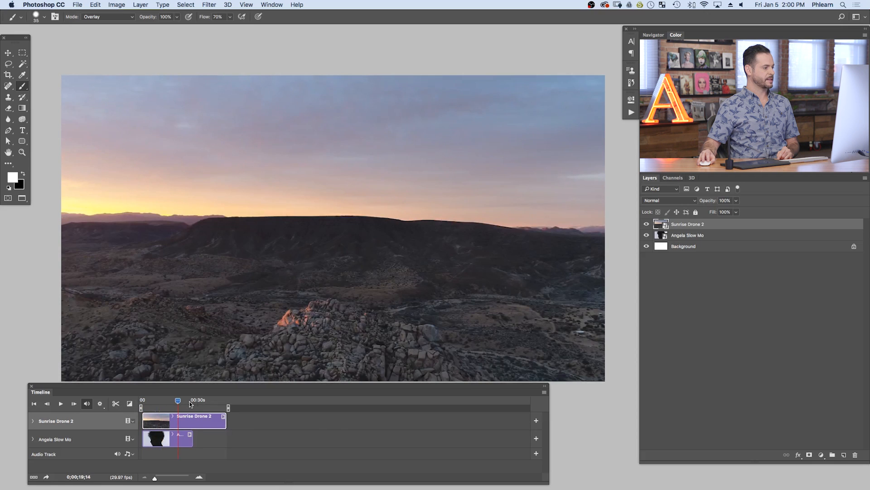
drag(178, 400, 206, 400)
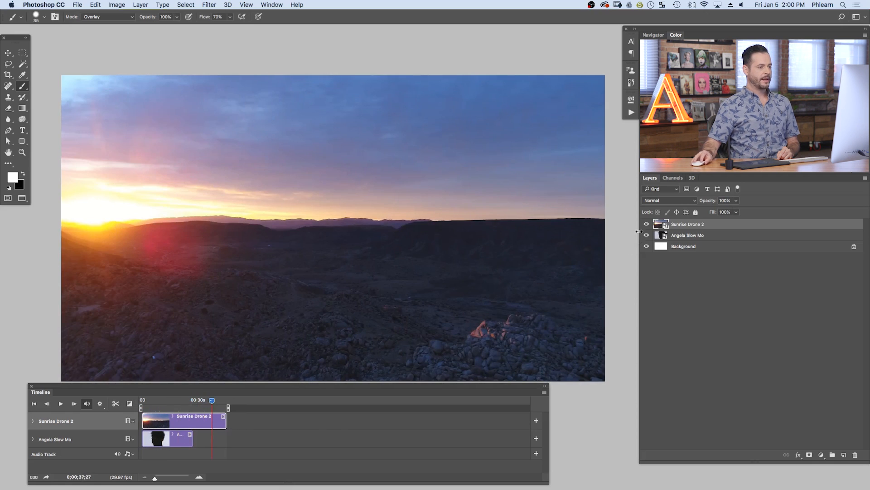
click(646, 224)
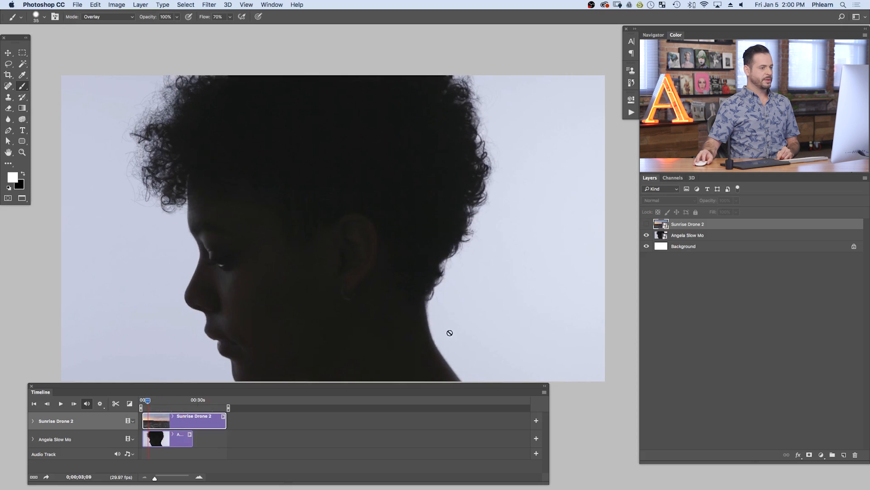
Move Angela Slow Mo above Sunrise Drone 2 in the layer stack and show the drone layer again.
click(688, 234)
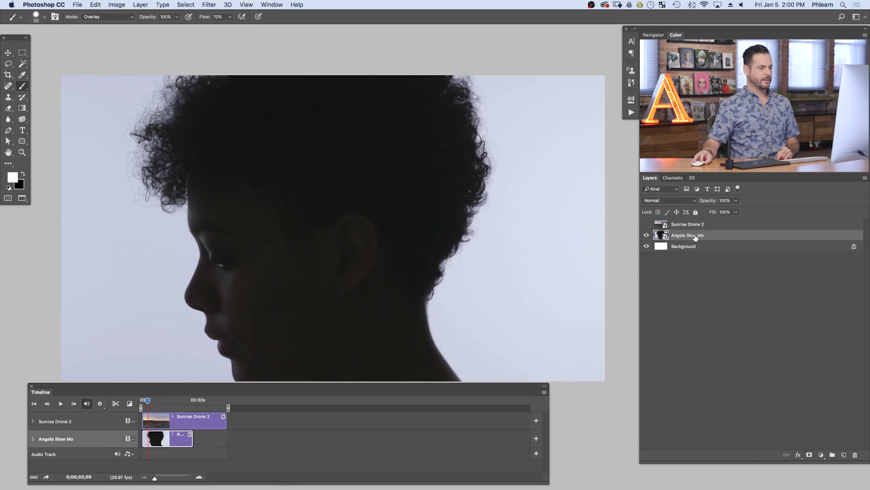
drag(687, 234, 687, 222)
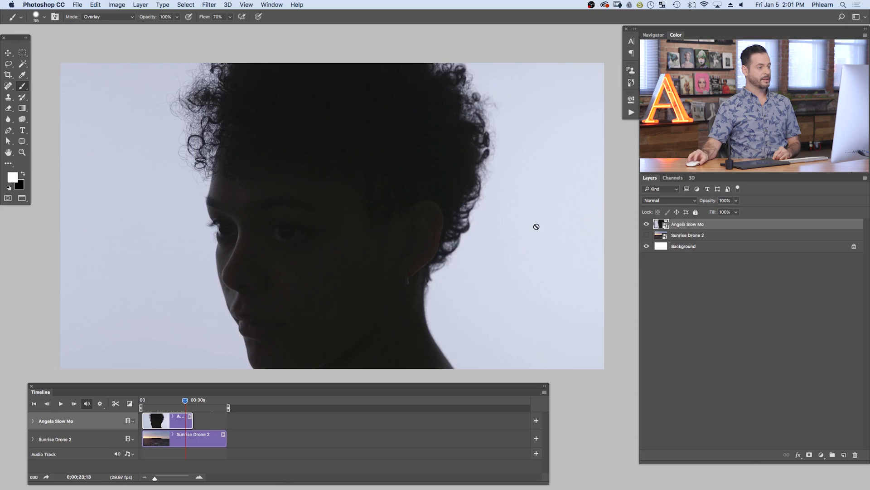
mouse_move(291, 286)
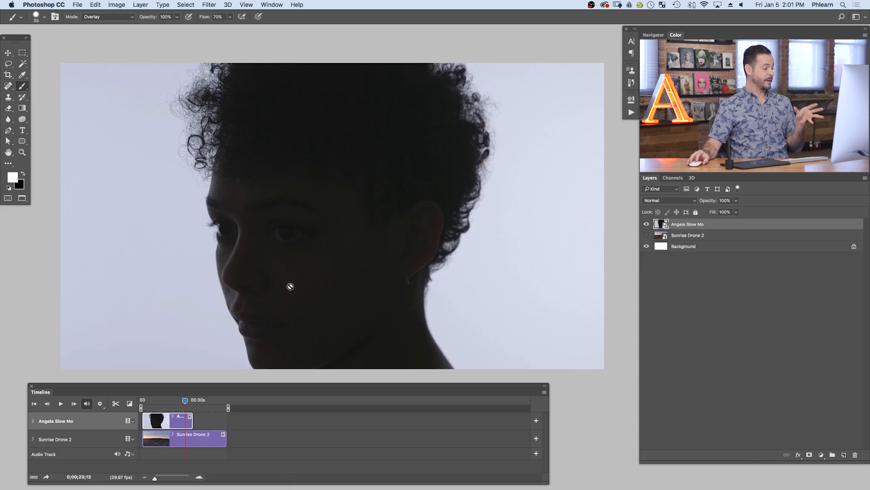
mouse_move(313, 289)
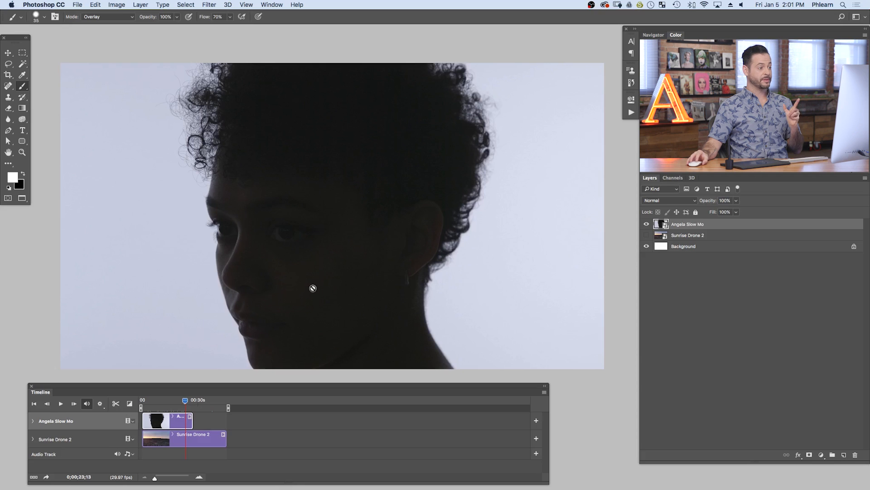
click(645, 224)
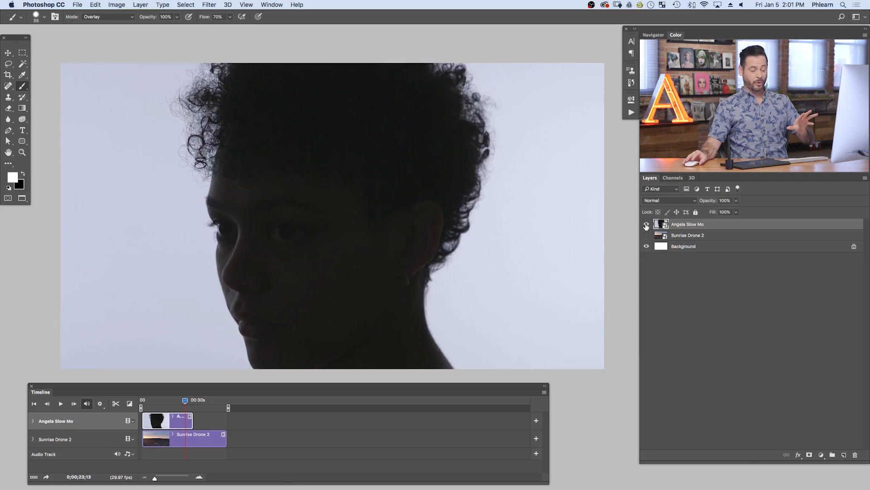
Set Angela Slow Mo to Screen blending and scrub to preview the double exposure.
click(668, 199)
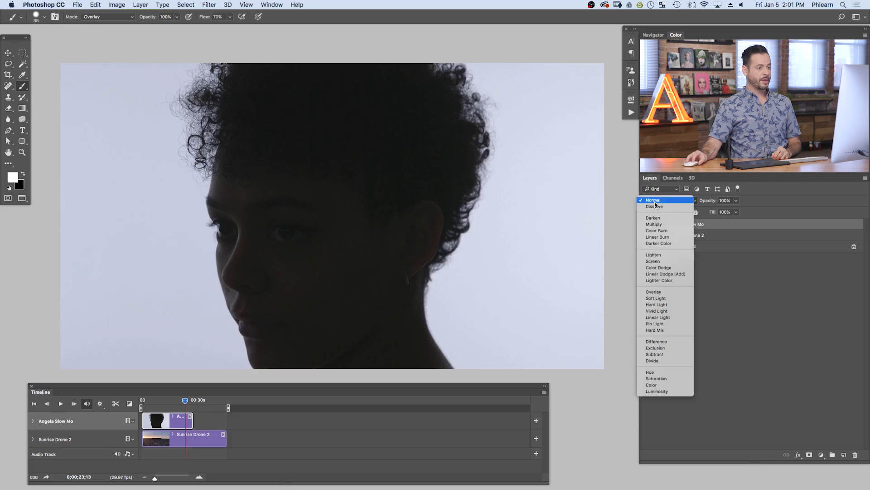
click(653, 262)
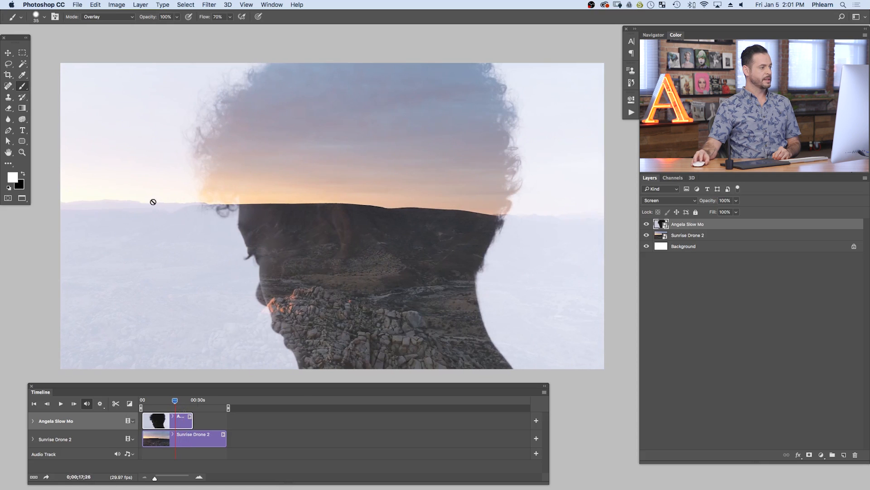
mouse_move(583, 246)
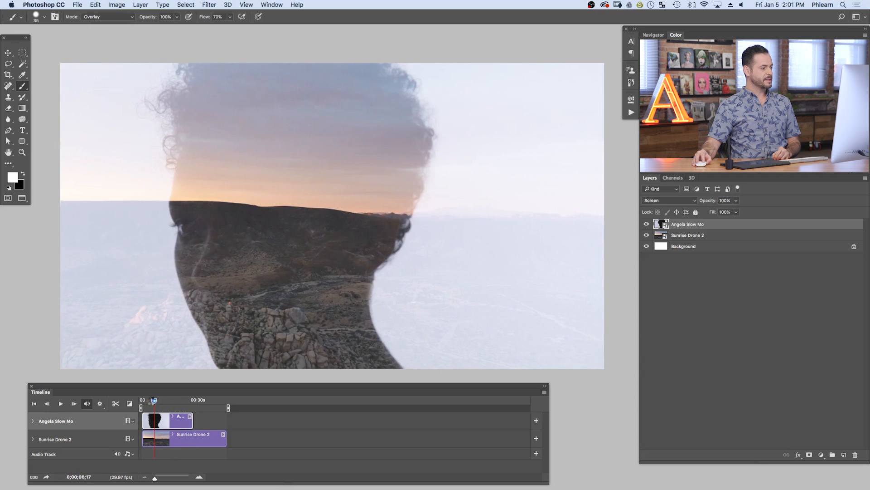
drag(154, 400, 167, 400)
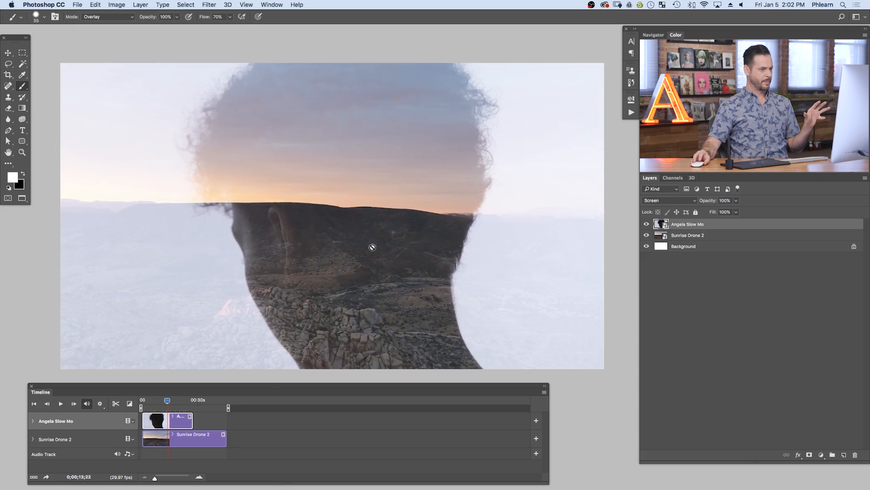
mouse_move(528, 217)
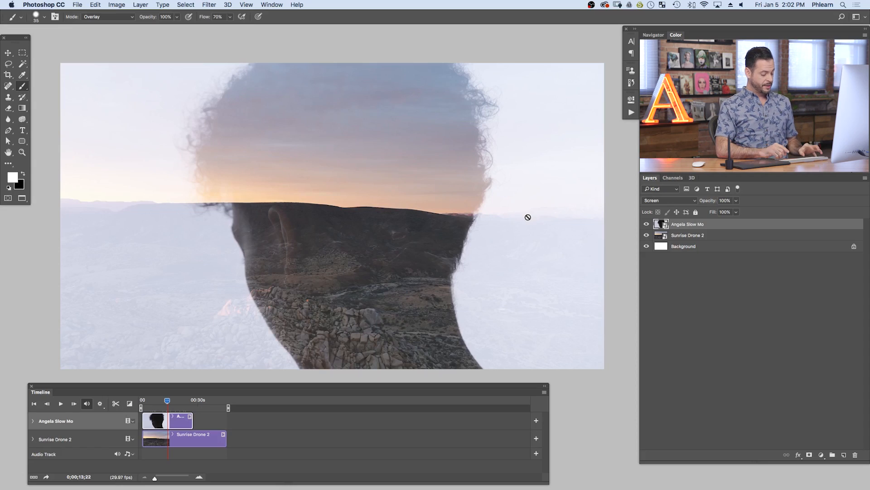
Apply Levels to Angela Slow Mo, white input near 179 and black slider raised, whitening the background.
key(cmd+l)
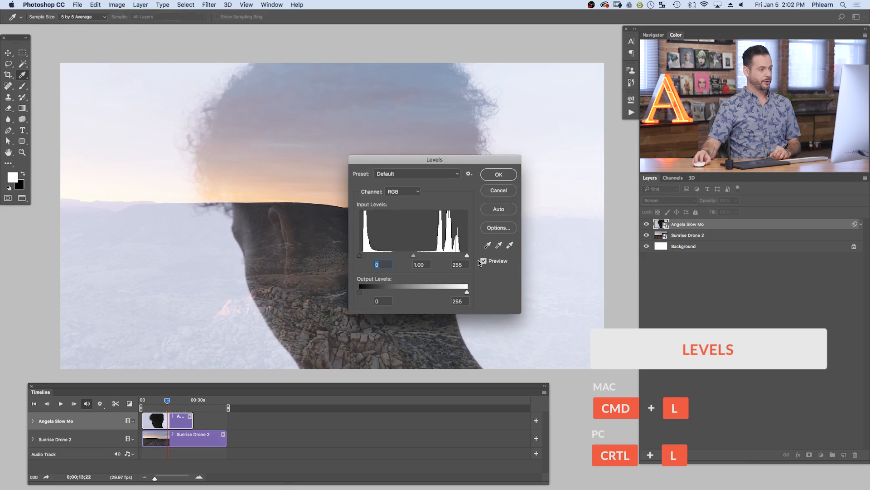
drag(467, 255, 463, 255)
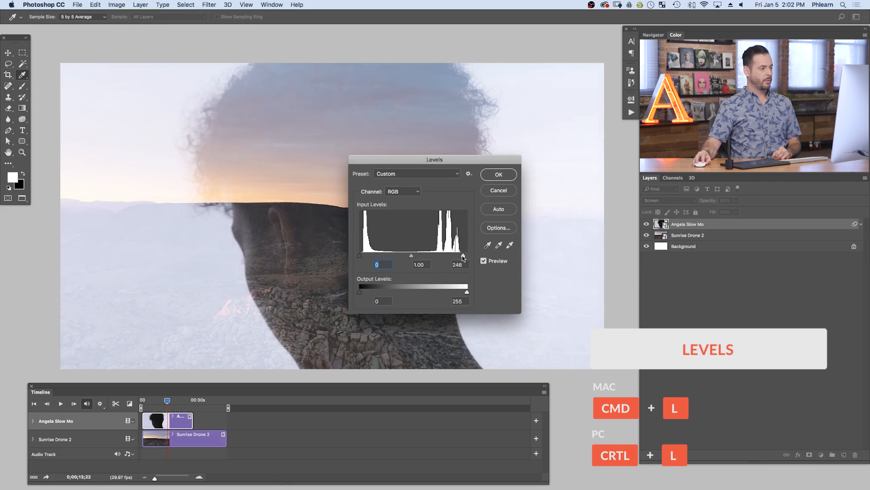
drag(465, 254, 444, 254)
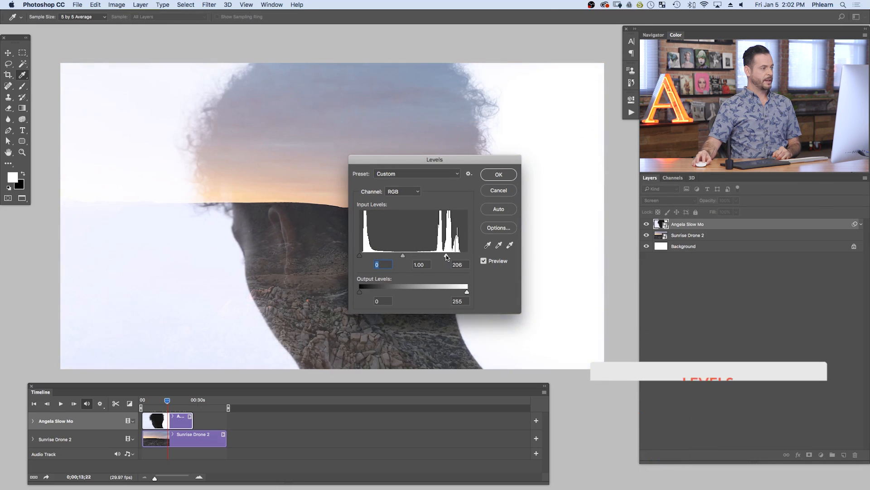
drag(465, 256, 455, 256)
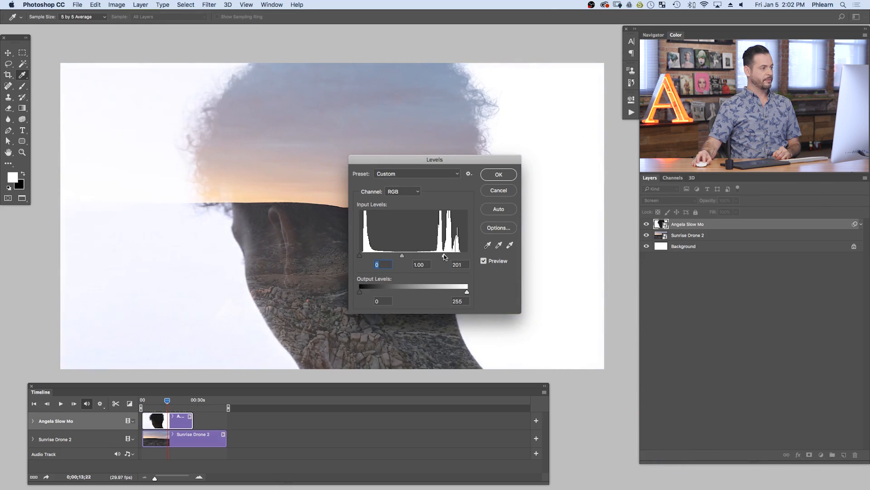
drag(455, 256, 436, 256)
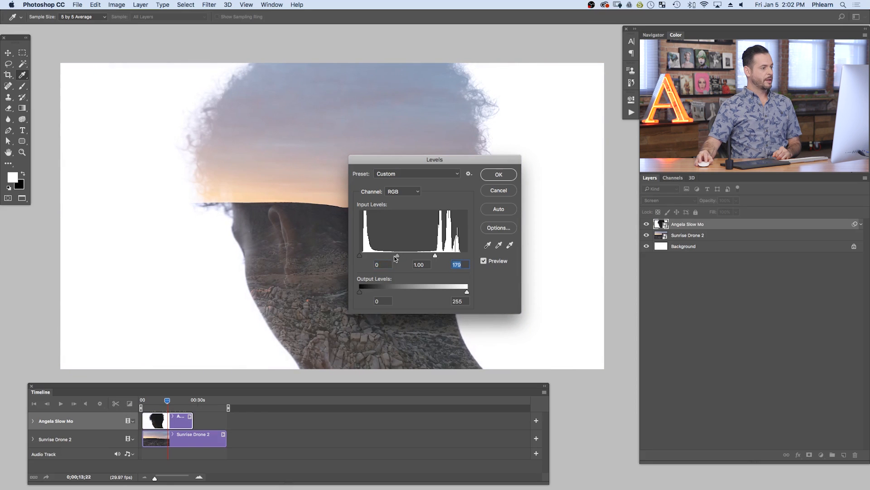
drag(359, 255, 401, 255)
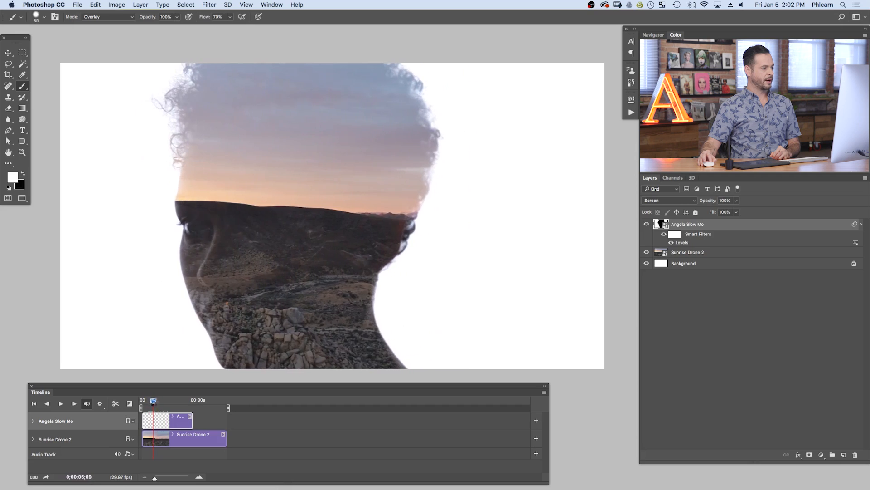
Zoom the timeline scale to compare clip lengths and toggle Angela Slow Mo's visibility.
drag(154, 401, 162, 401)
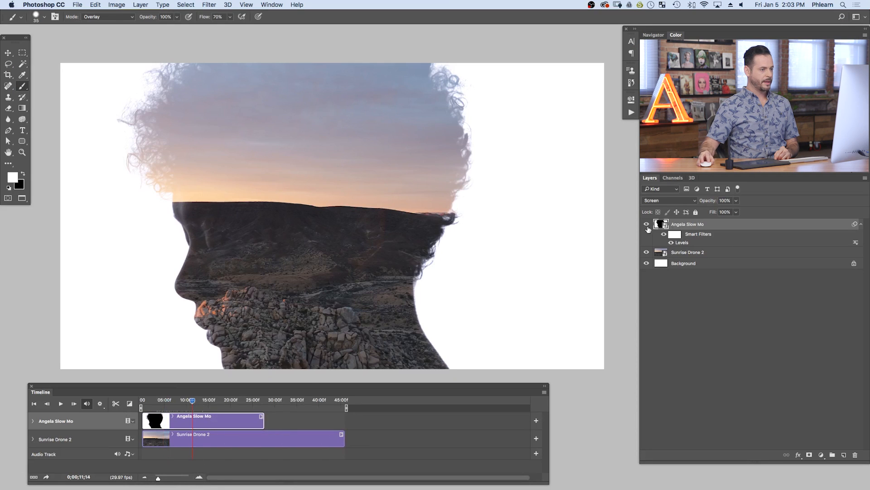
click(646, 224)
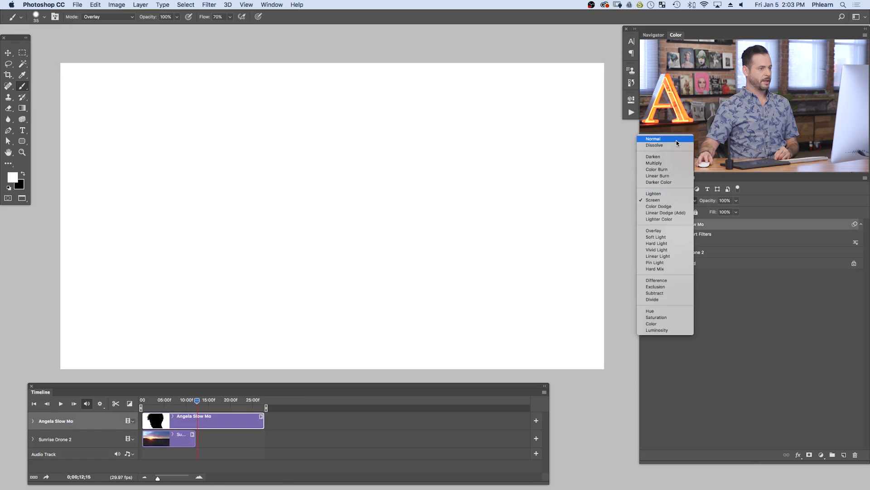
Set the Angela Slow Mo layer back to Normal blending, showing the black silhouette on white.
click(654, 139)
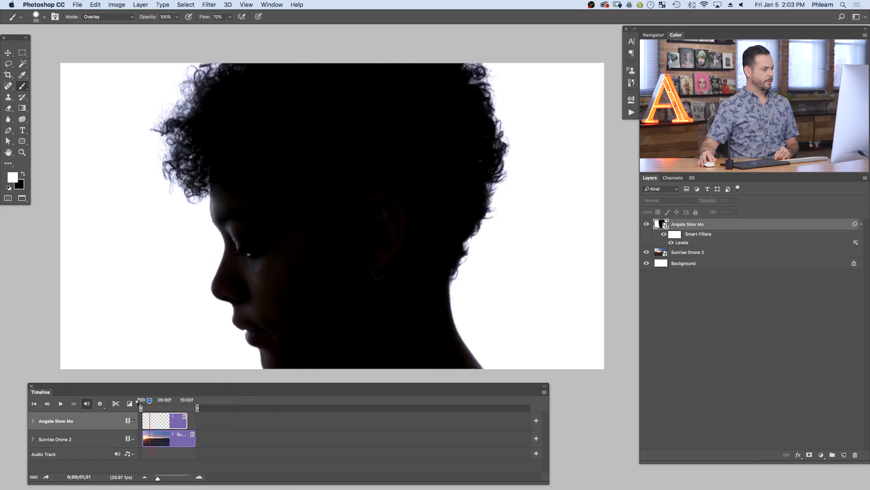
Set Angela Slow Mo to Screen again, play back the result and select the Sunrise Drone 2 clip.
click(666, 201)
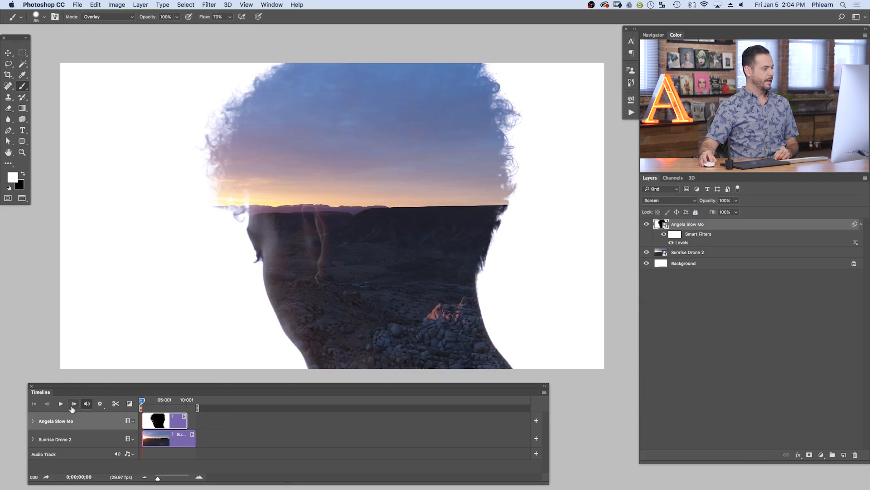
click(60, 403)
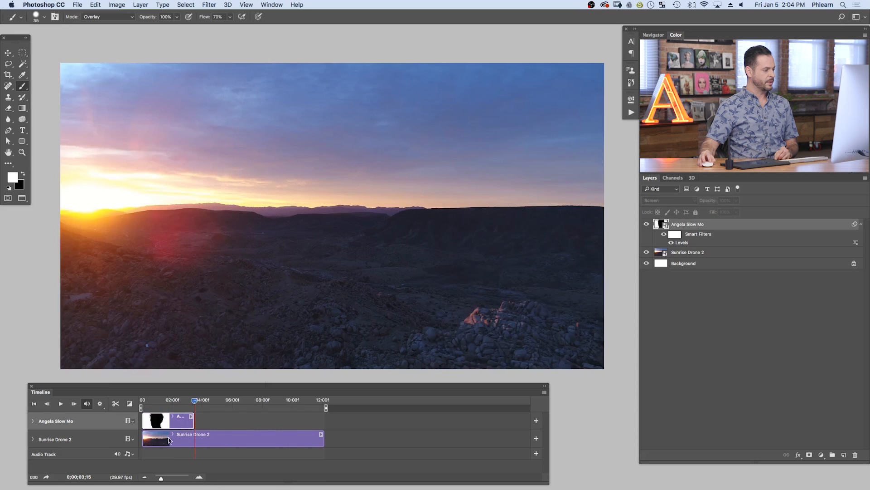
click(233, 437)
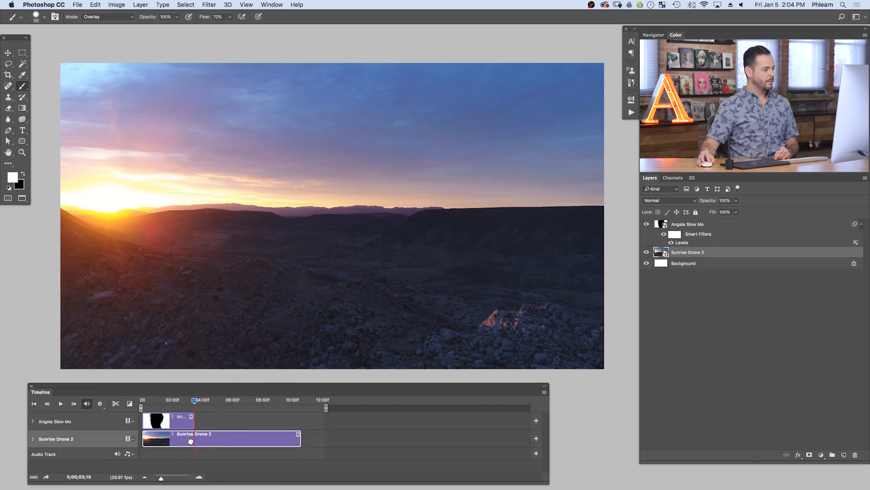
Trim the end of the Sunrise Drone 2 clip and slide its footage sideways within the silhouette.
drag(194, 400, 178, 400)
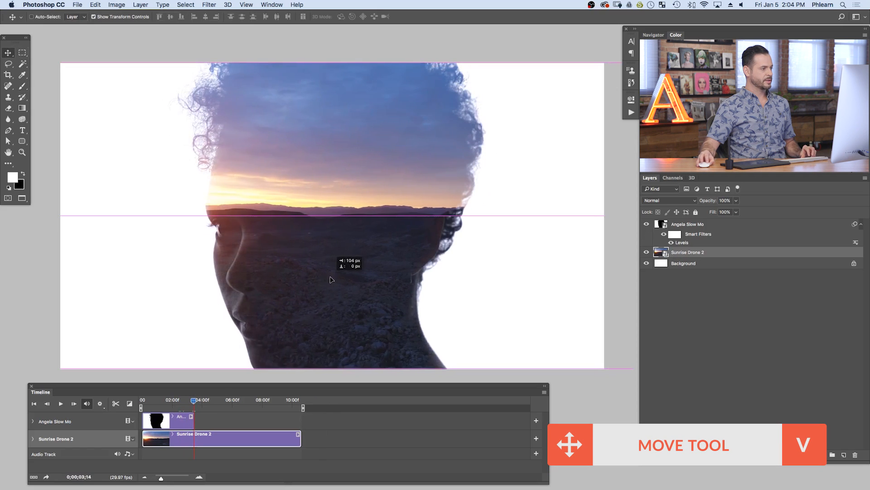
drag(330, 280, 507, 285)
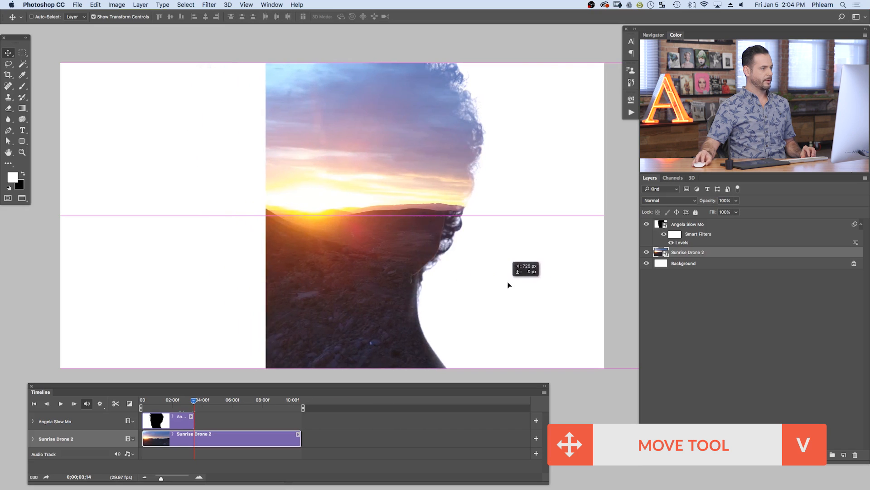
drag(507, 284, 418, 283)
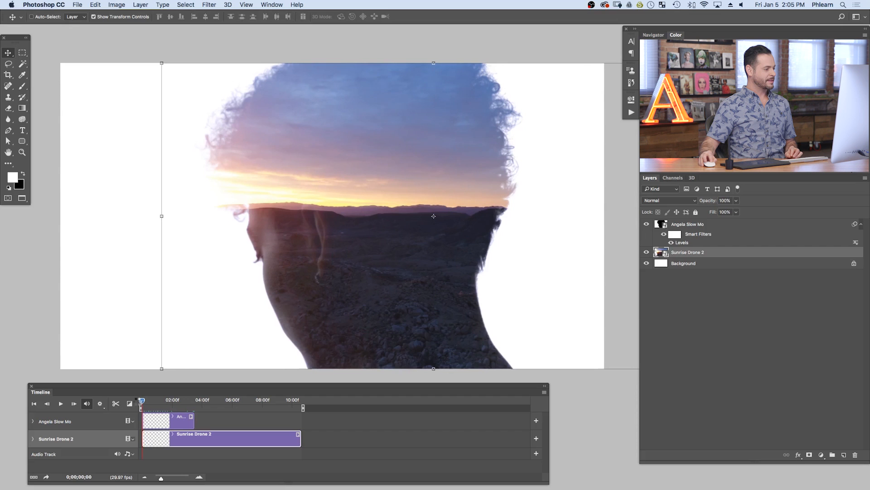
Scrub the playhead across the clips to check how the trimmed sunrise lines up with Angela Slow Mo.
click(60, 403)
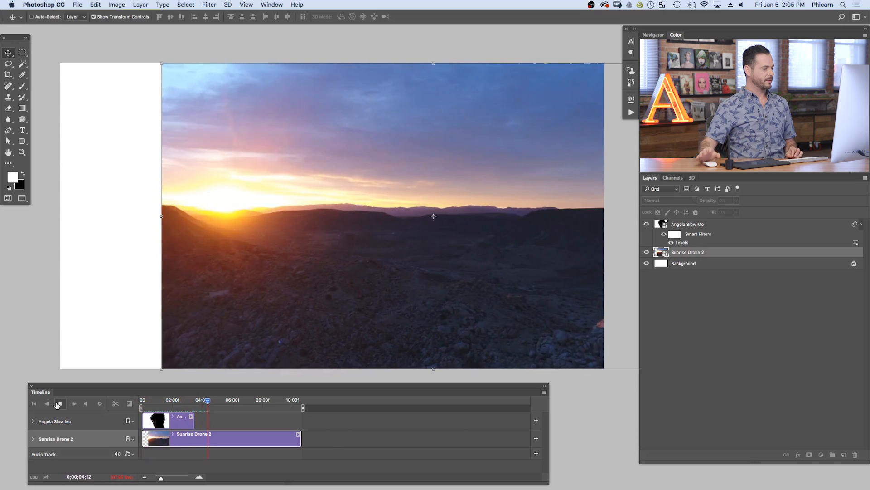
click(60, 404)
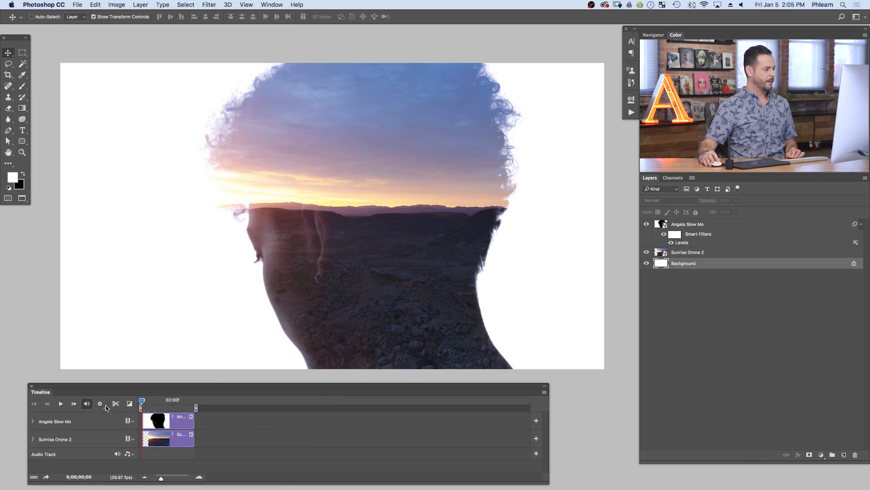
click(60, 404)
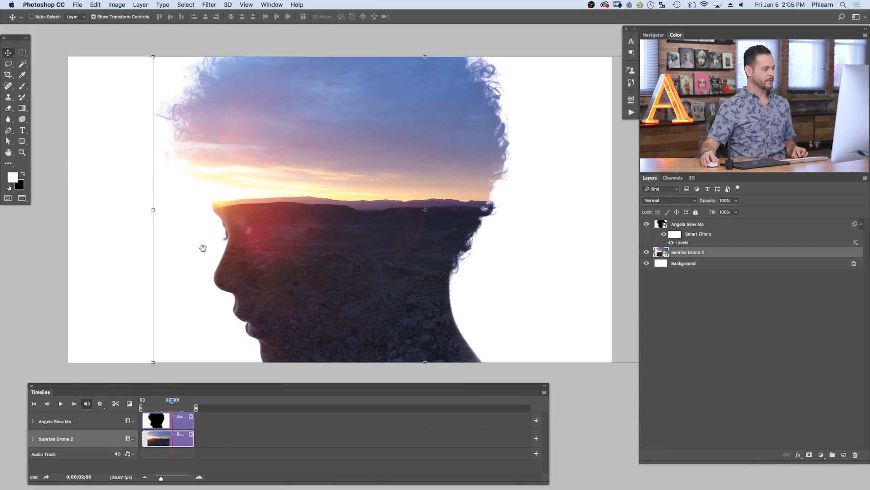
click(61, 403)
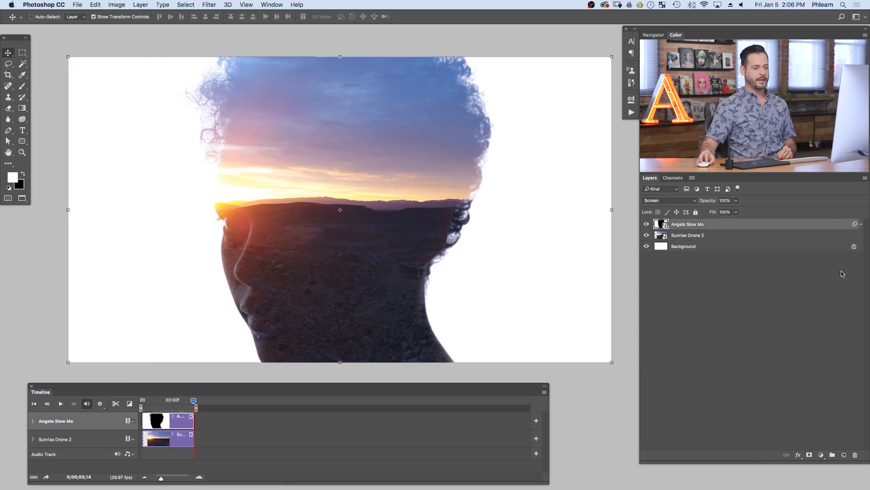
Add a Levels adjustment layer with Blue channel output set to 10–234 for a warm cream tint.
click(821, 454)
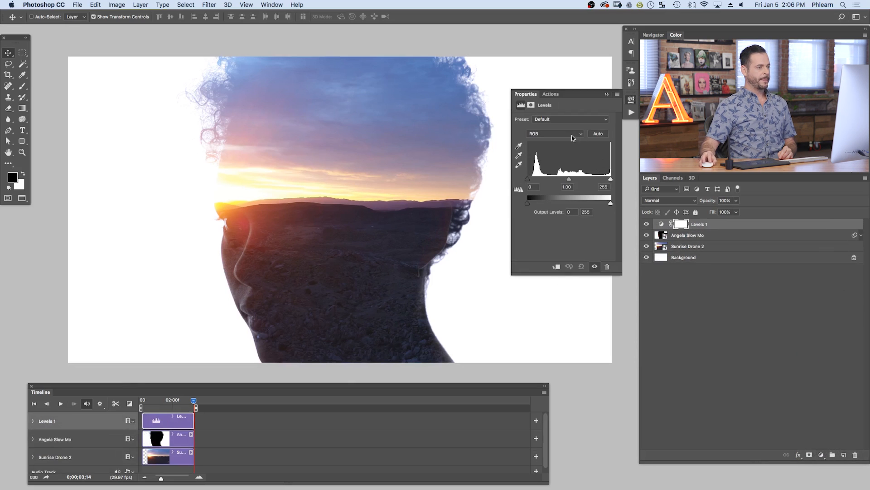
click(555, 134)
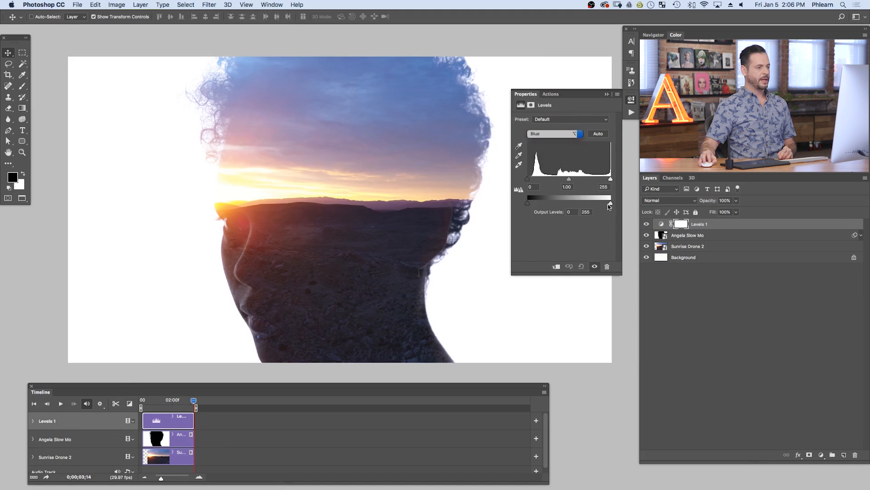
drag(609, 204, 605, 204)
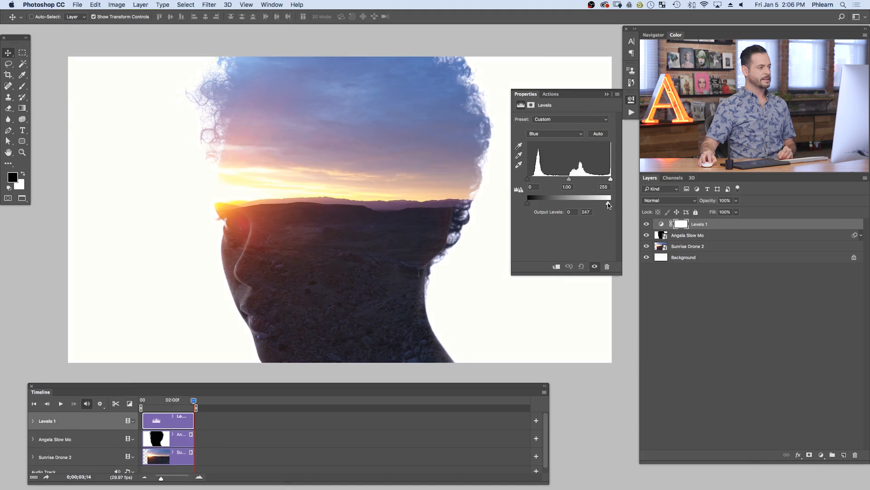
drag(605, 203, 568, 203)
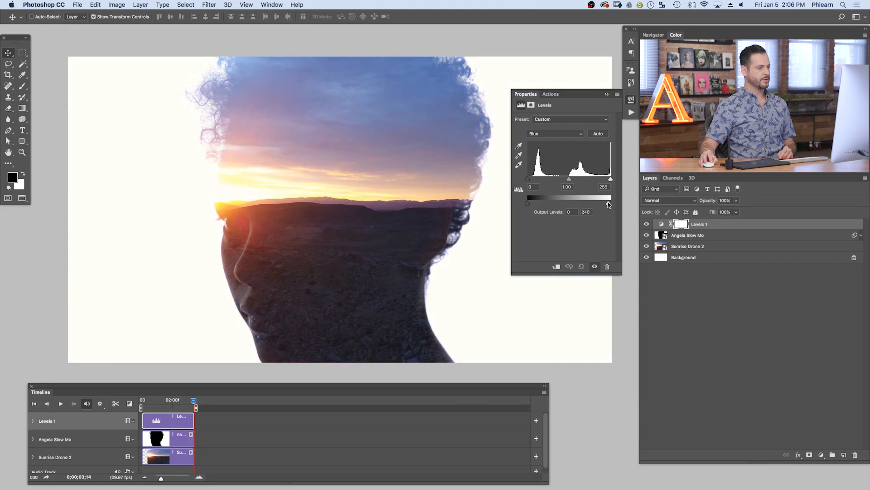
drag(607, 203, 604, 203)
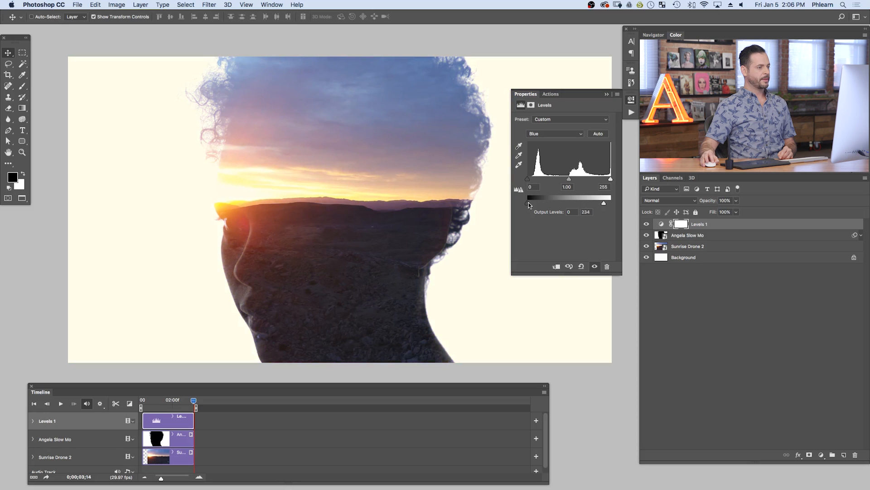
drag(528, 203, 570, 203)
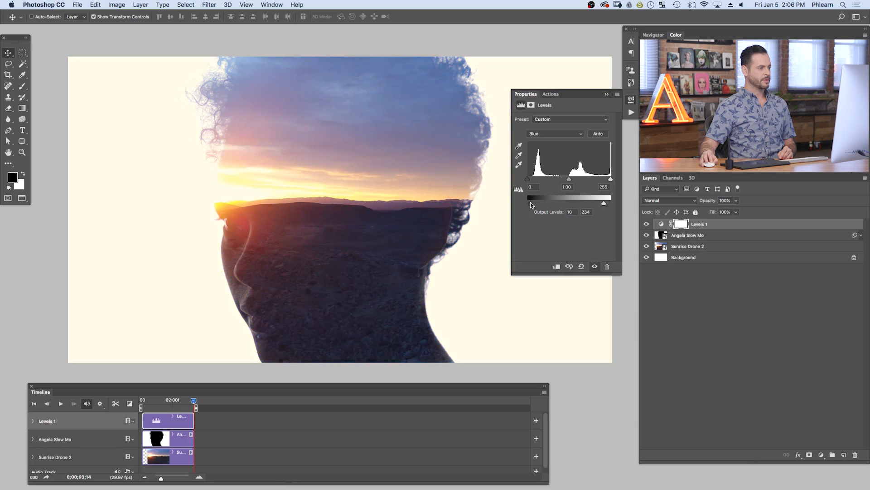
drag(527, 203, 534, 203)
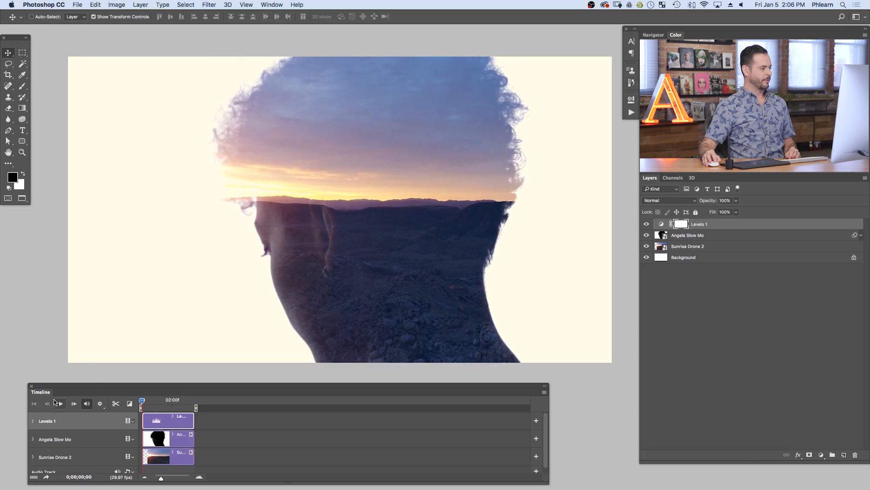
Play back the toned composite to preview it.
click(59, 403)
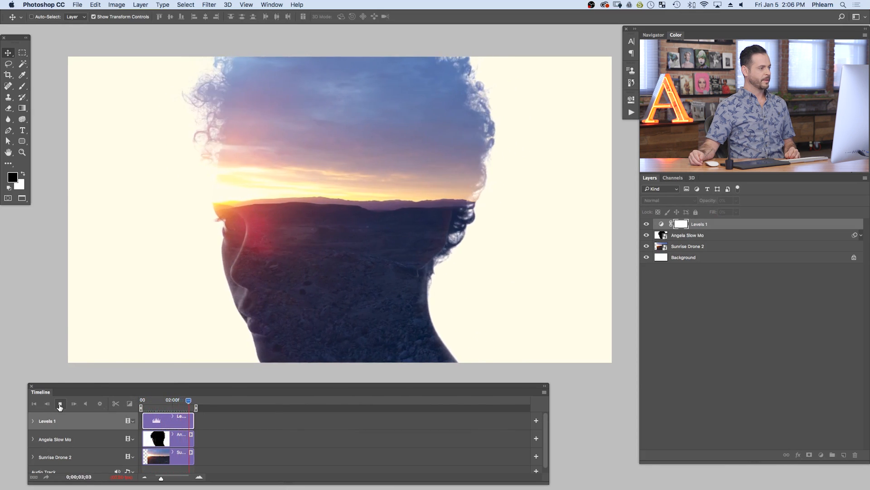
Render the composite via Adobe Media Encoder as H.264 High Quality 'Doble Exposure.mp4' on the Desktop.
click(77, 5)
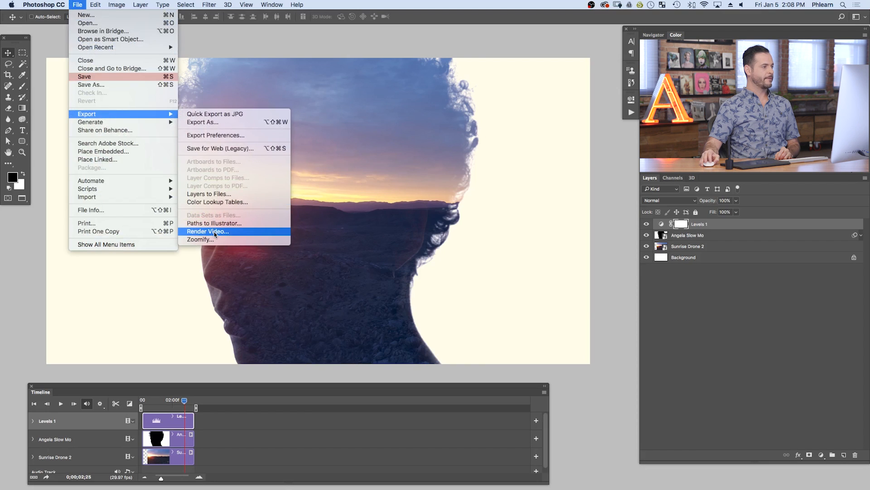
click(207, 231)
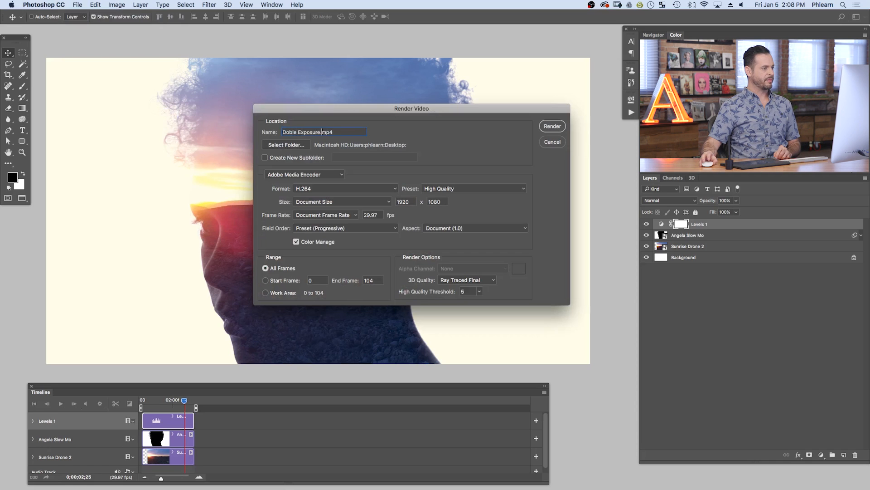
click(304, 174)
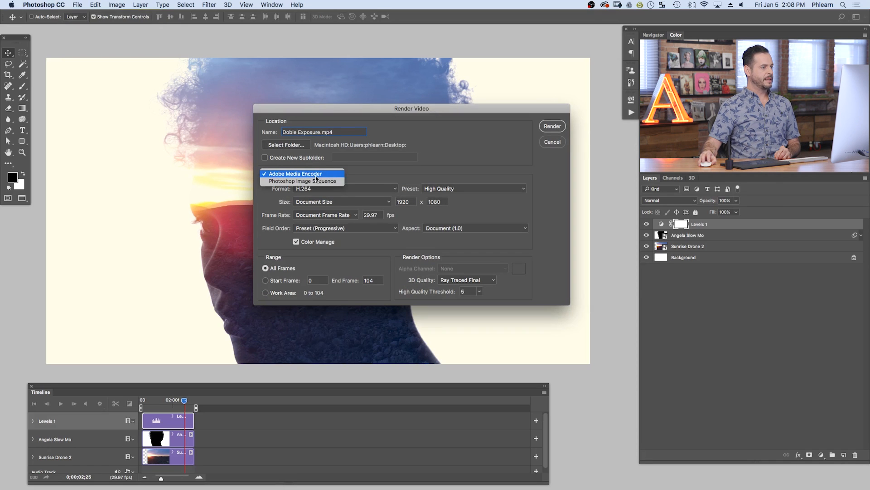
click(342, 188)
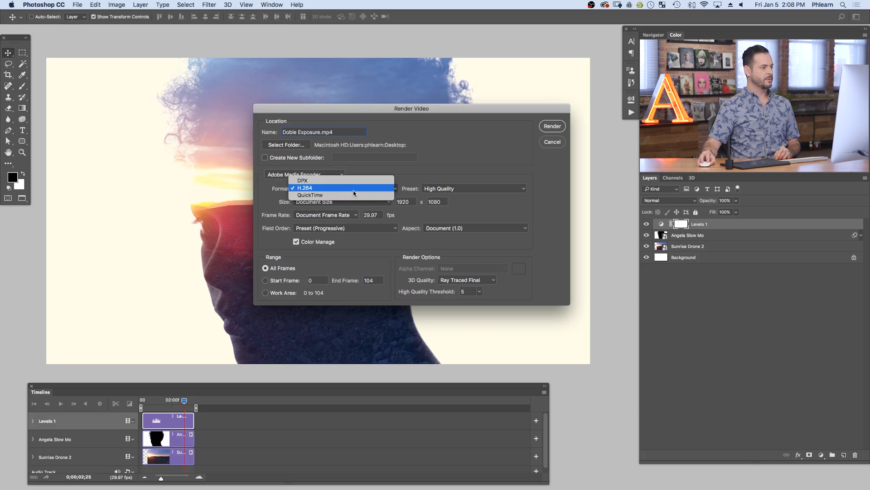
click(305, 187)
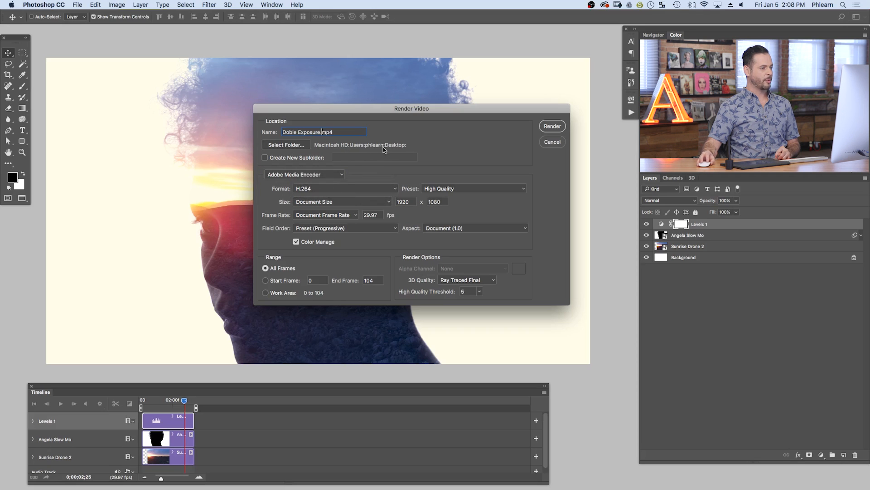
mouse_move(389, 150)
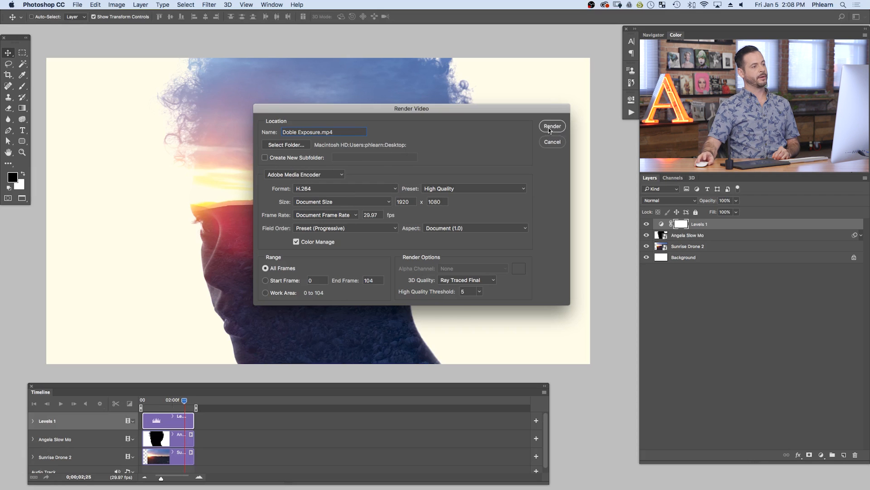
click(552, 126)
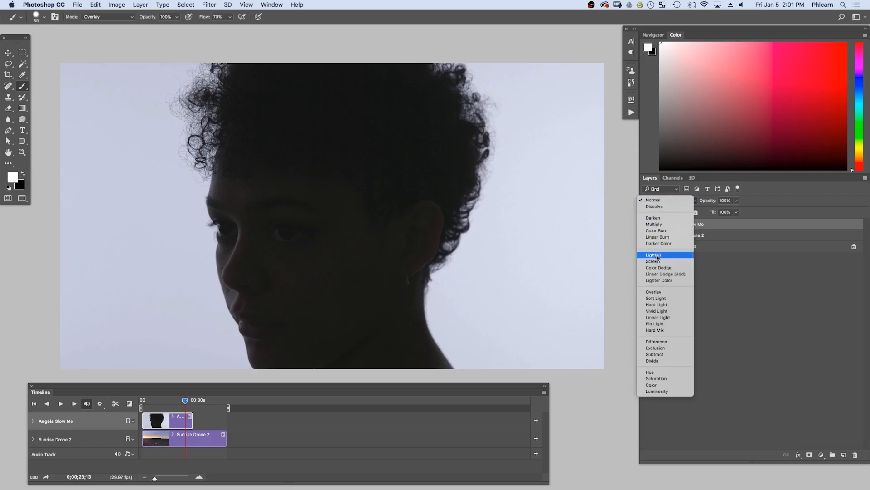
Set the silhouette layer to Screen and whiten its background with a Levels white input of 179.
click(654, 262)
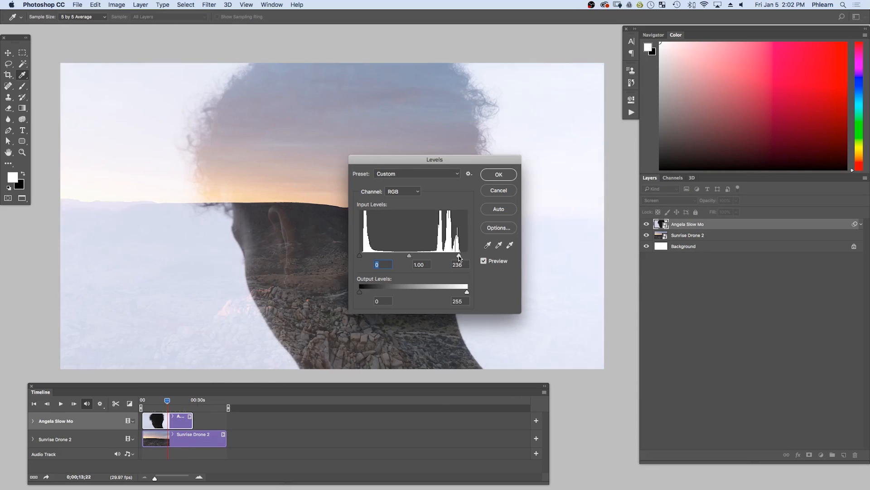
drag(459, 256, 434, 256)
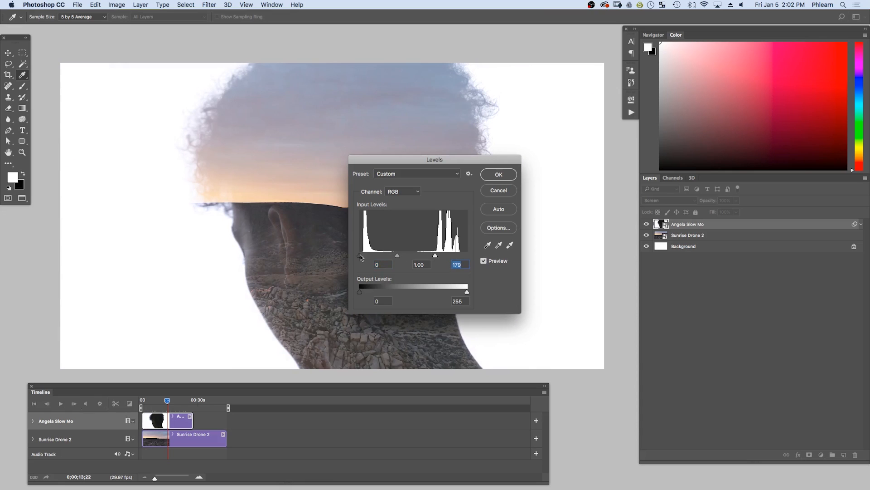
click(498, 174)
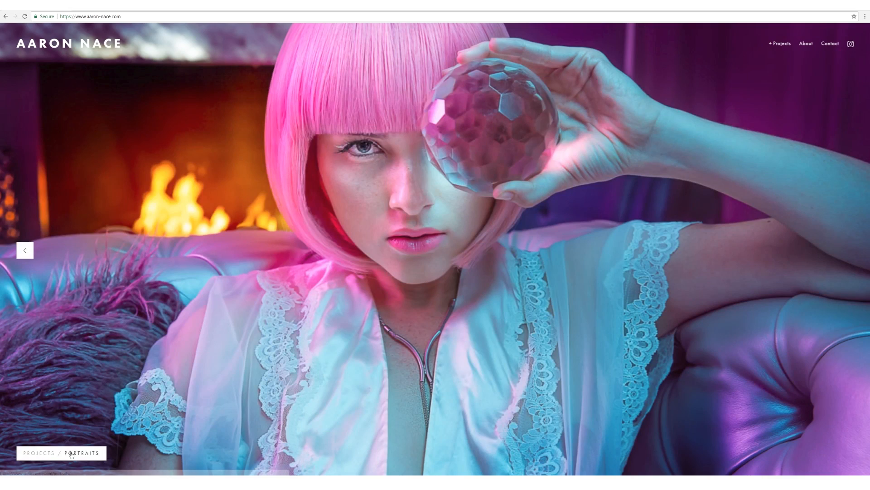
Open the Portraits gallery on aaron-nace.com and advance to the next portrait.
click(81, 453)
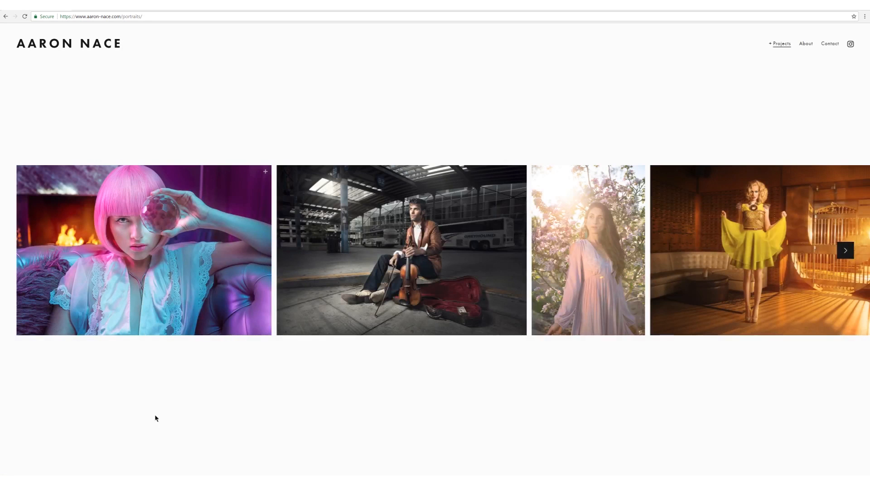
click(845, 250)
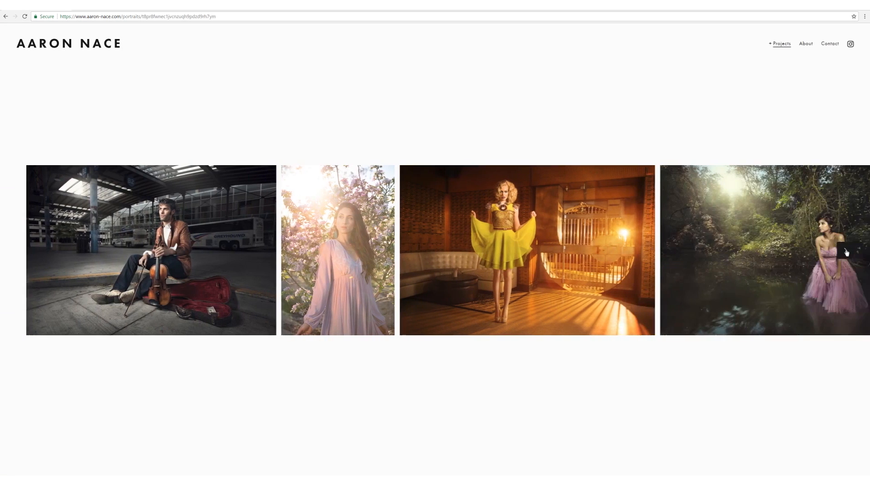